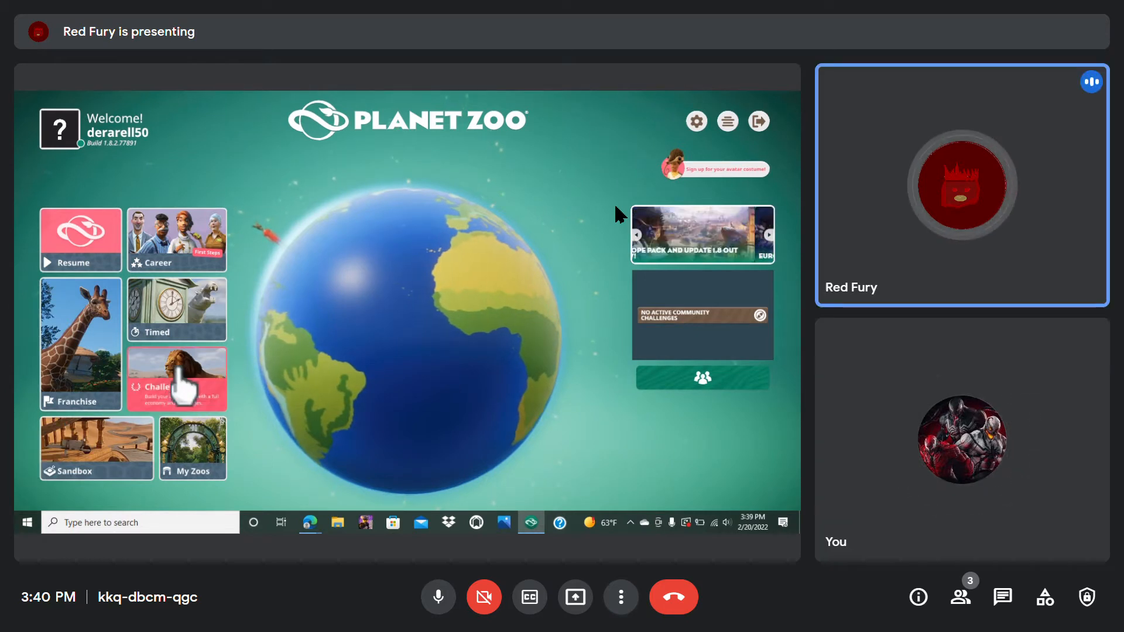
Start a Challenge mode zoo and pick the Taiga biome, listing its continents.
{"action": "left_click", "coordinate": [176, 379]}
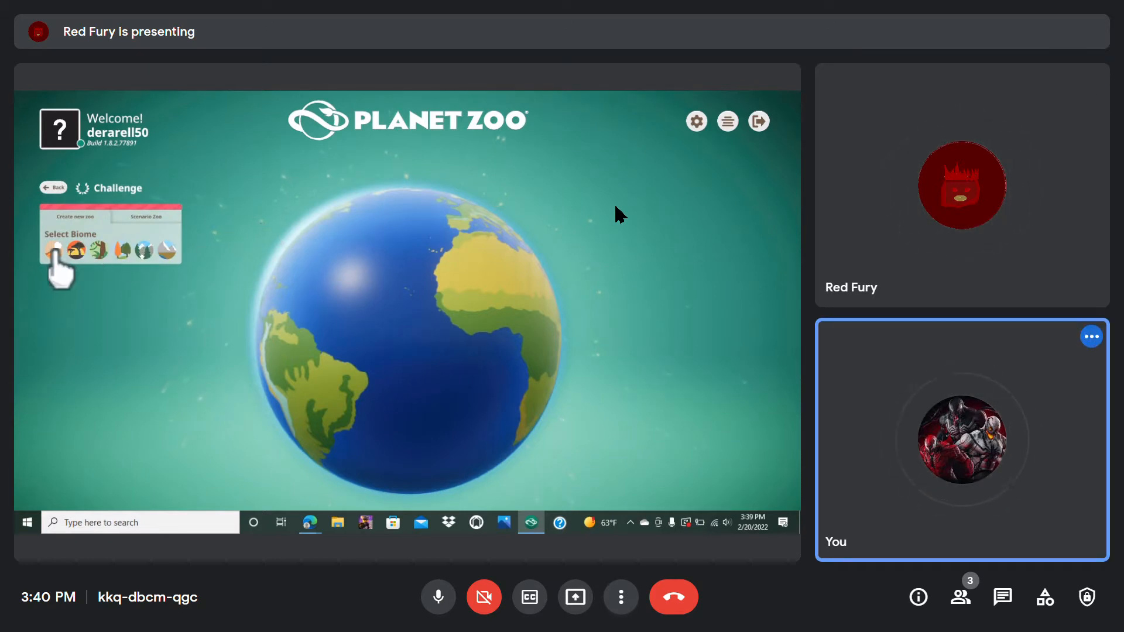
{"action": "left_click", "coordinate": [54, 250]}
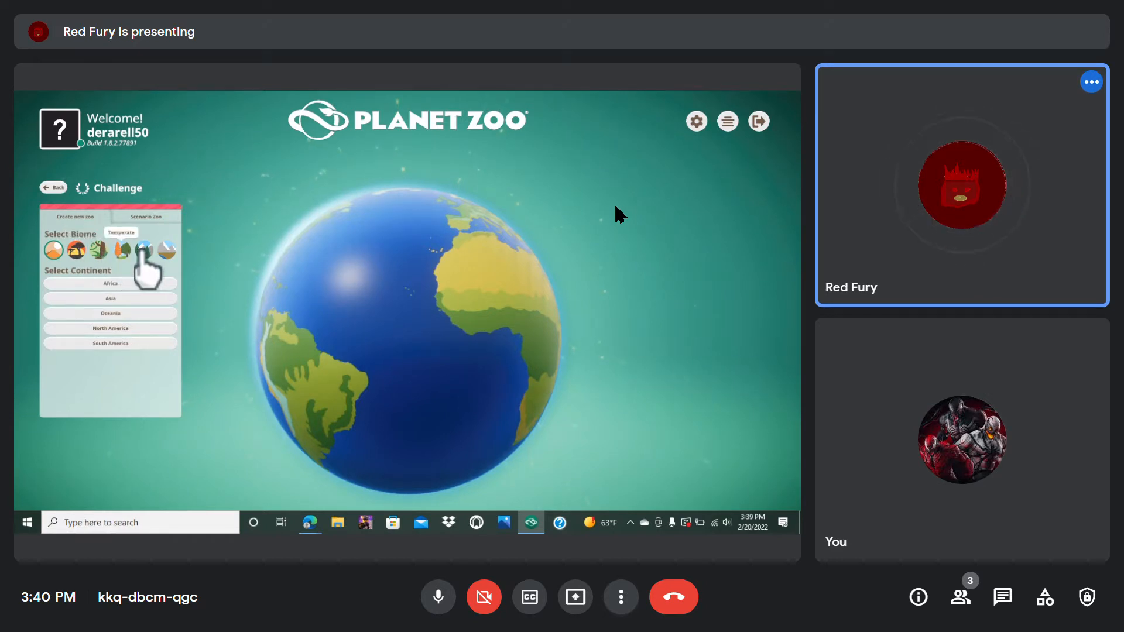
{"action": "left_click", "coordinate": [167, 250]}
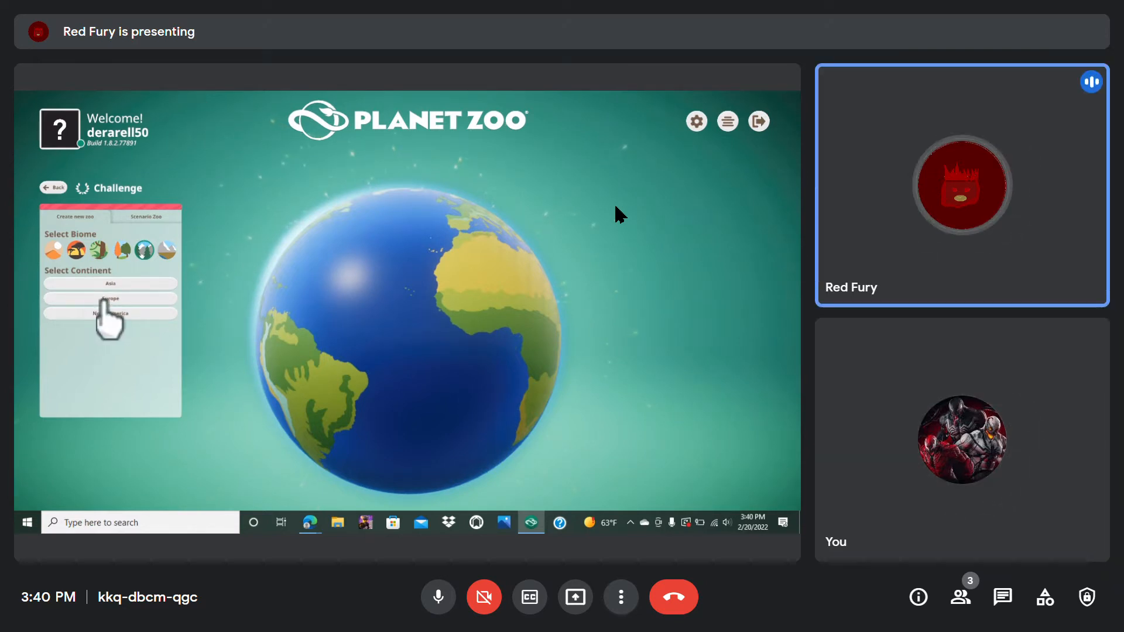
Choose Europe as the continent and set the difficulty to Hard.
{"action": "left_click", "coordinate": [110, 299]}
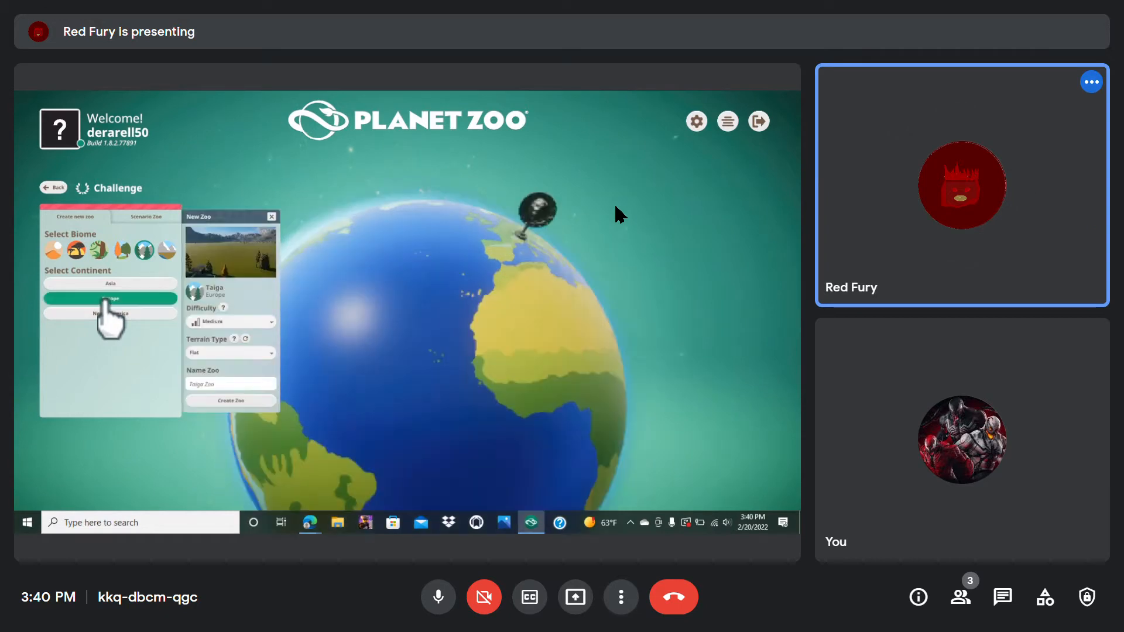
{"action": "left_click", "coordinate": [110, 298]}
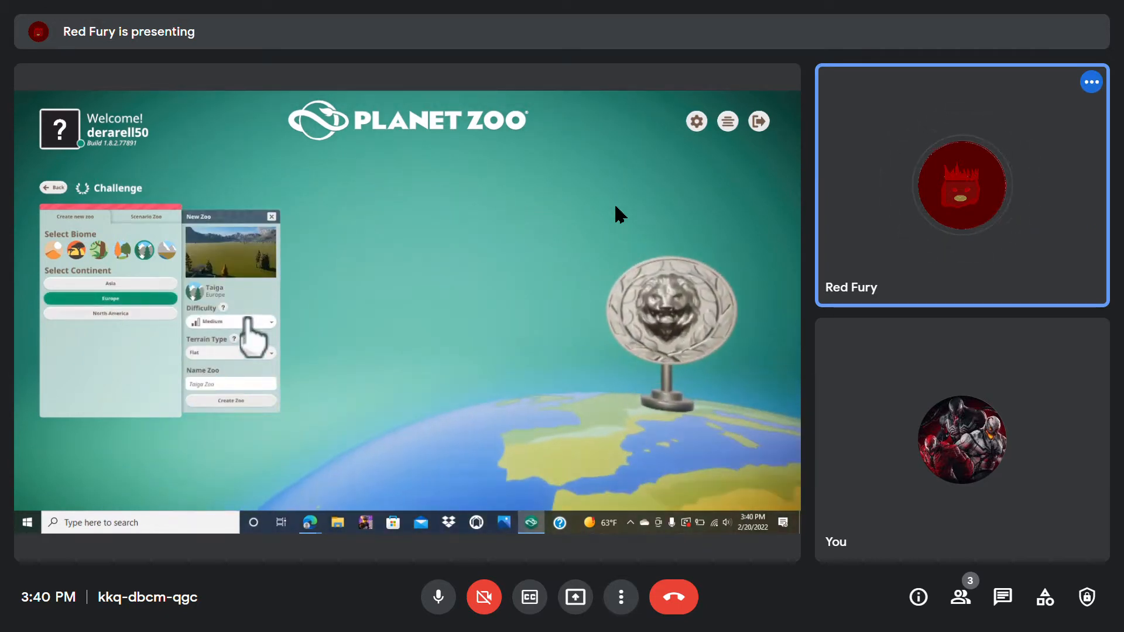
{"action": "left_click", "coordinate": [228, 320]}
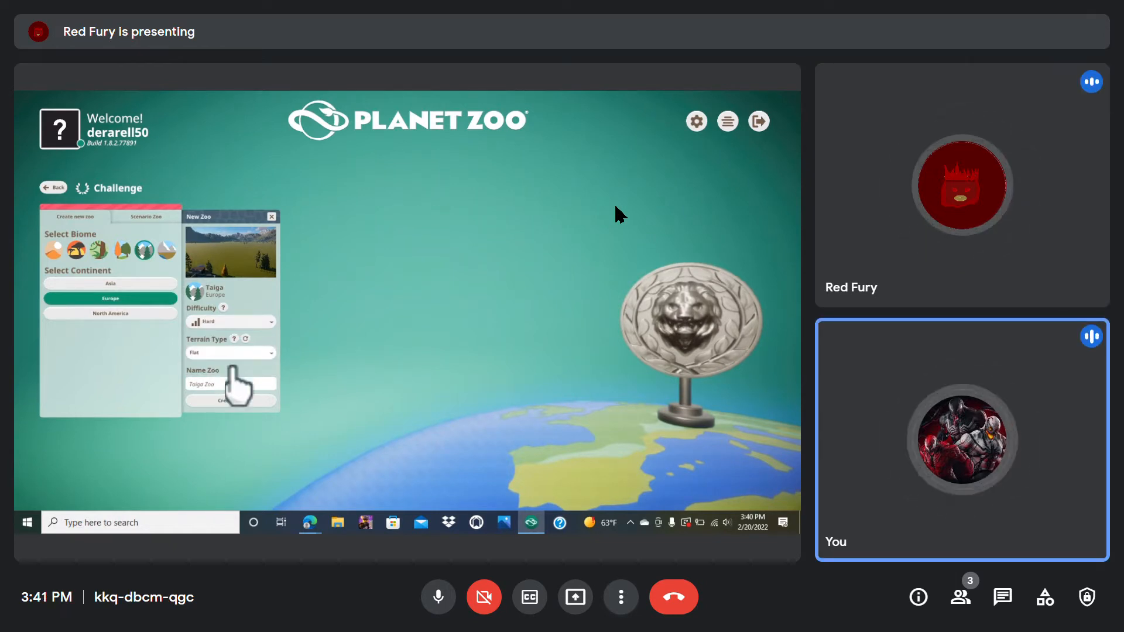
Use the fourth example heightmap terrain, name the zoo 'Warg Spider', and create it.
{"action": "left_click", "coordinate": [229, 352]}
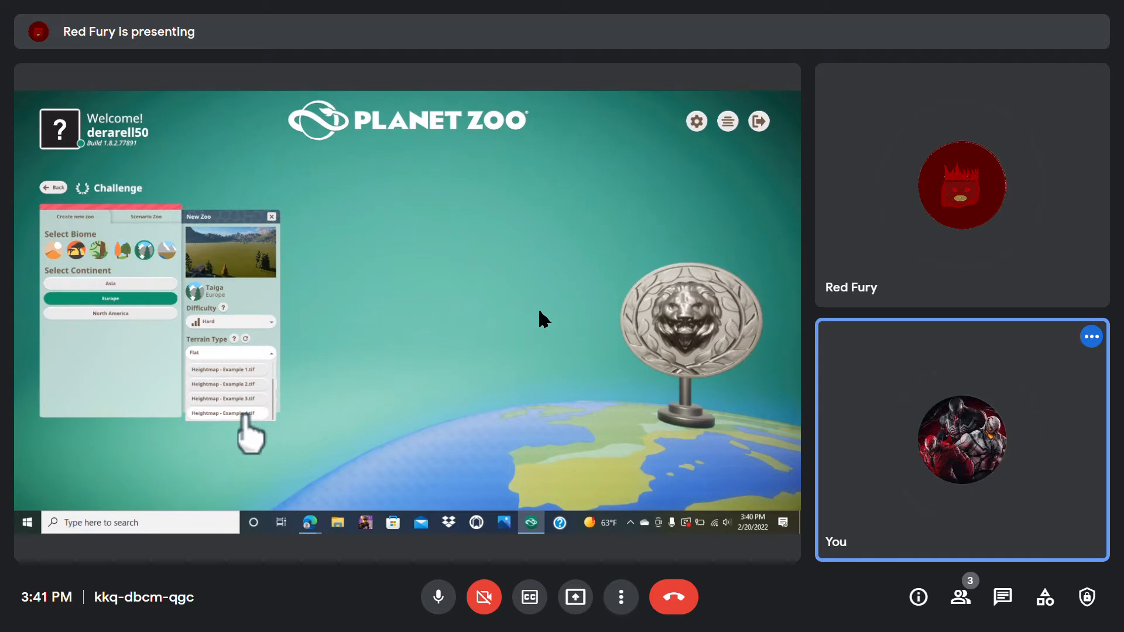
{"action": "left_click", "coordinate": [229, 413]}
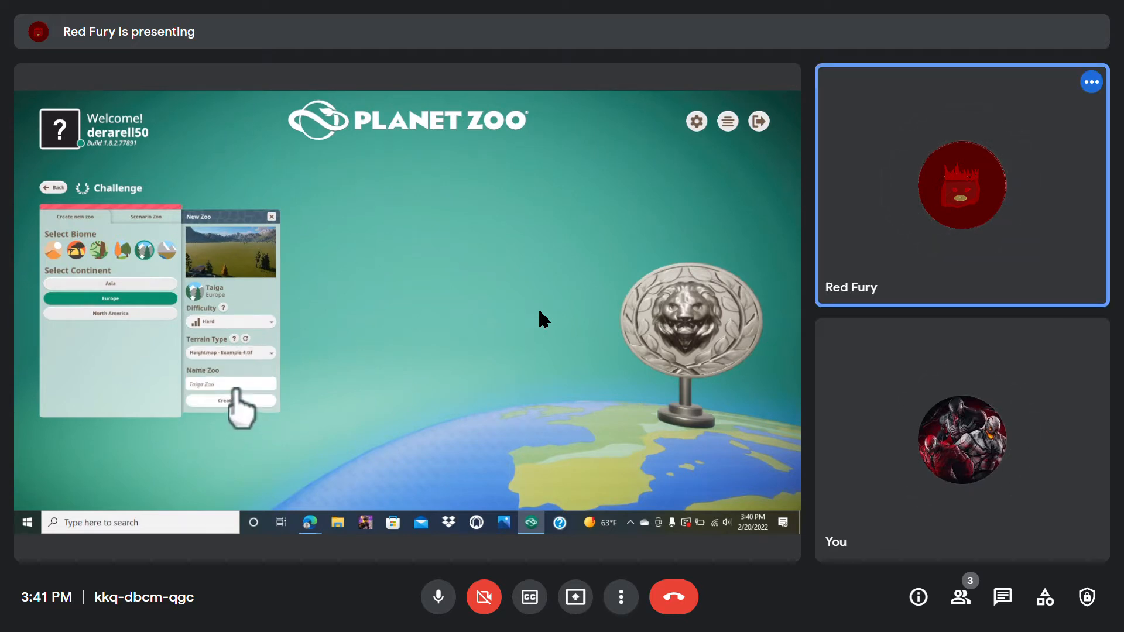
{"action": "left_click", "coordinate": [231, 384]}
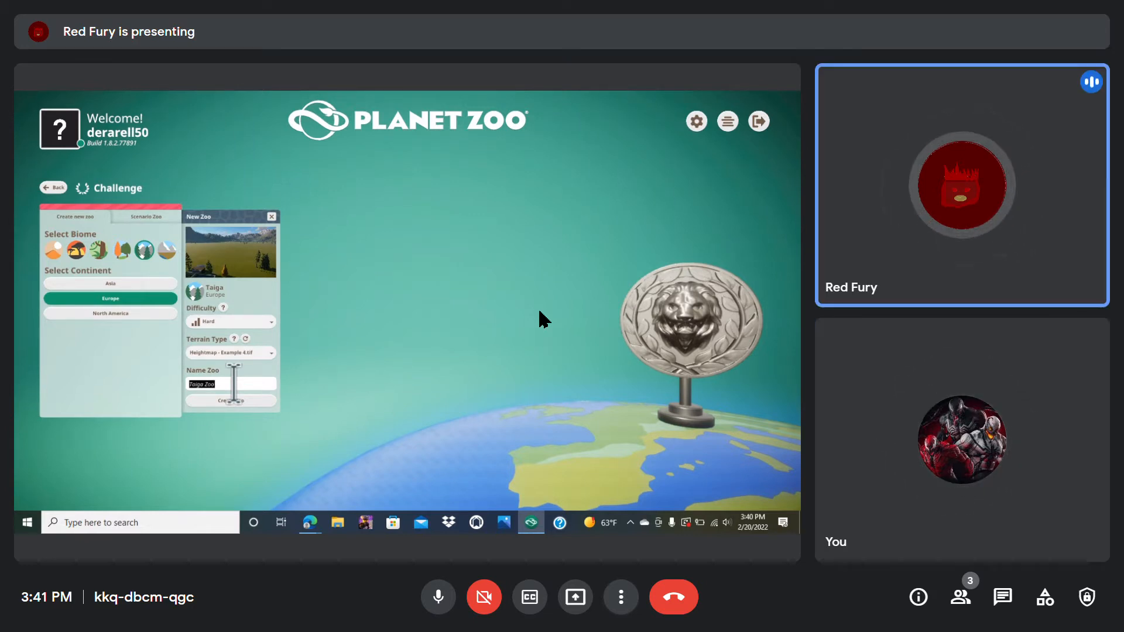
{"action": "type", "text": "Warg"}
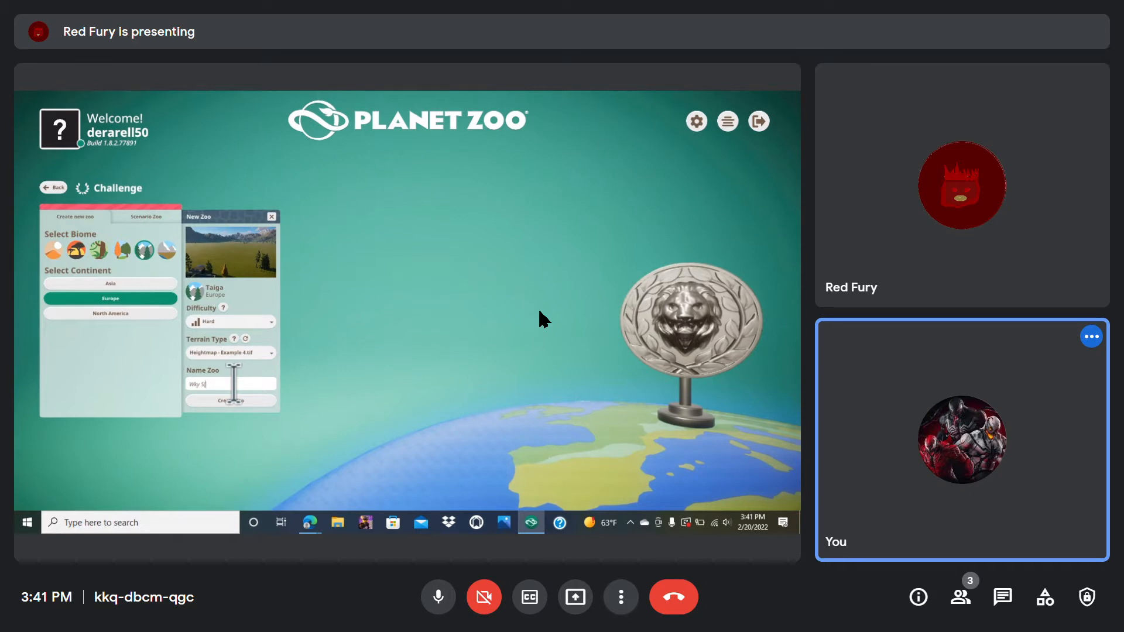
{"action": "type", "text": "Spider"}
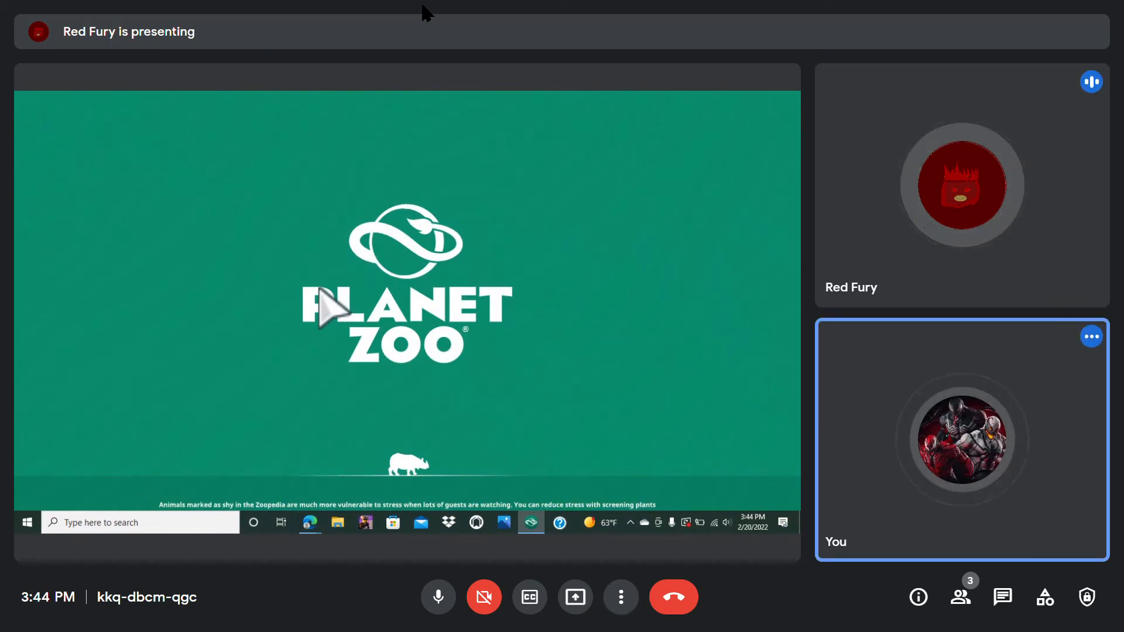
{"action": "left_click", "coordinate": [961, 183]}
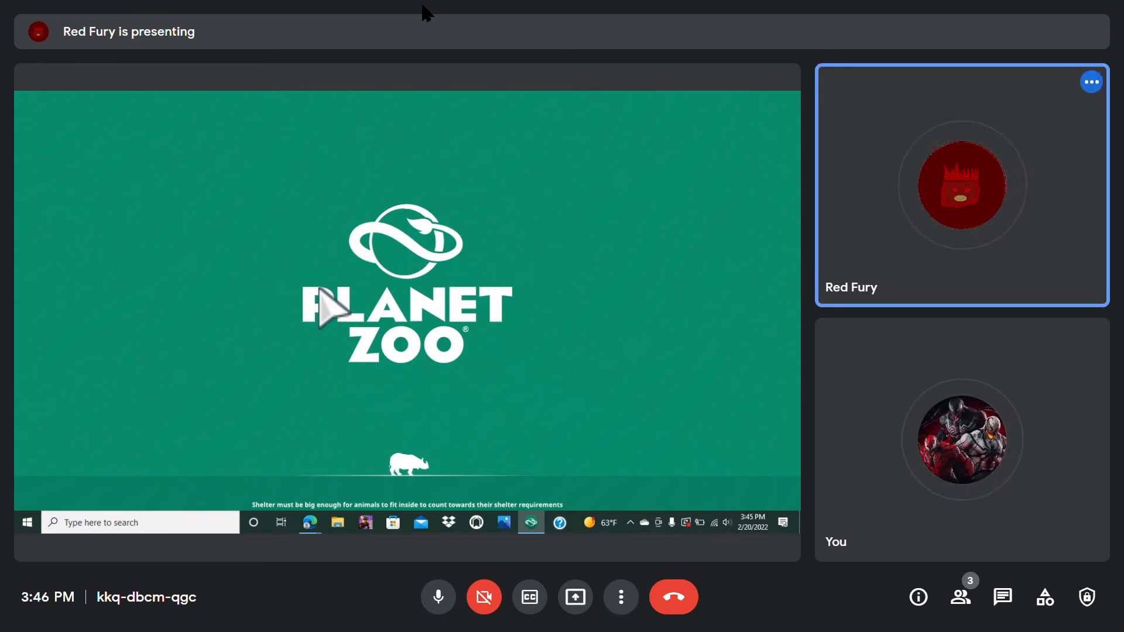
{"action": "left_click", "coordinate": [959, 439]}
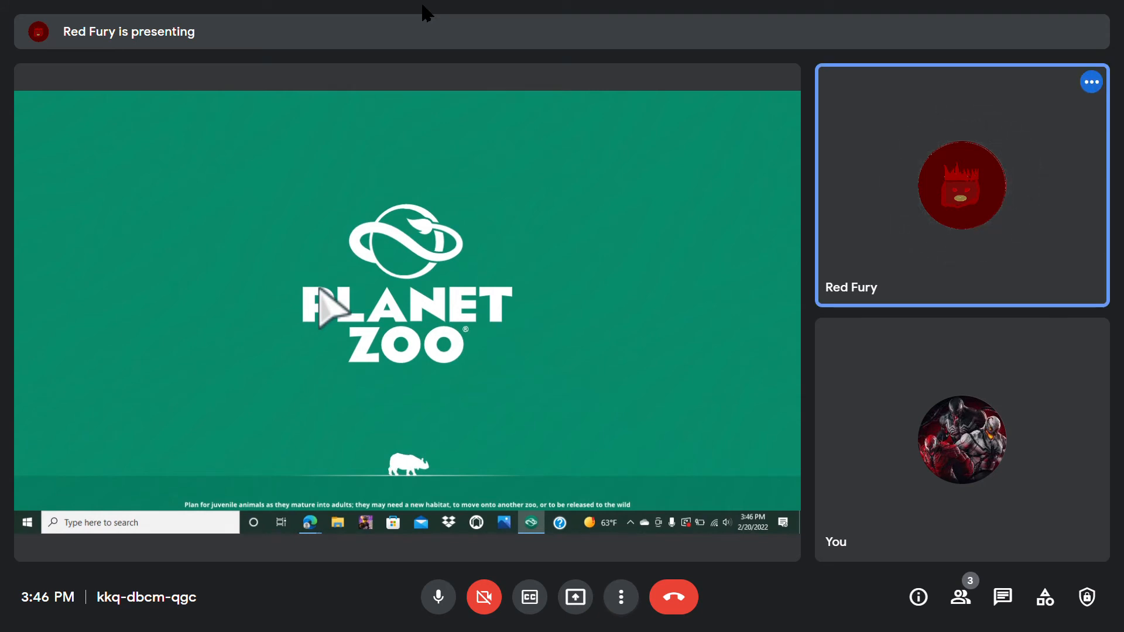
{"action": "left_click", "coordinate": [960, 439]}
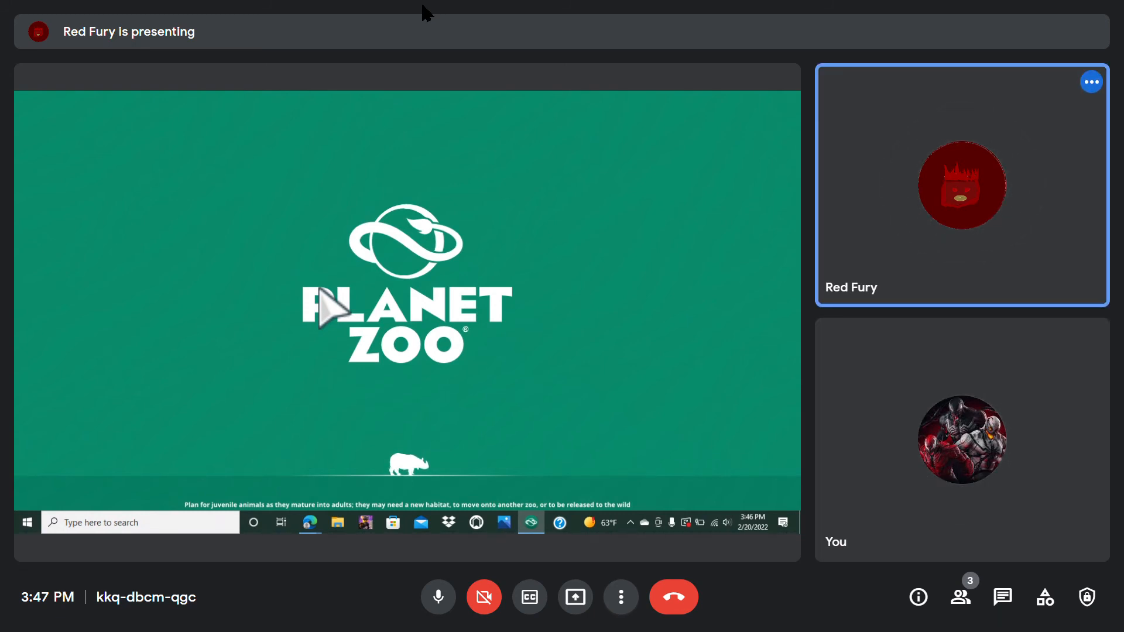
{"action": "left_click", "coordinate": [959, 440]}
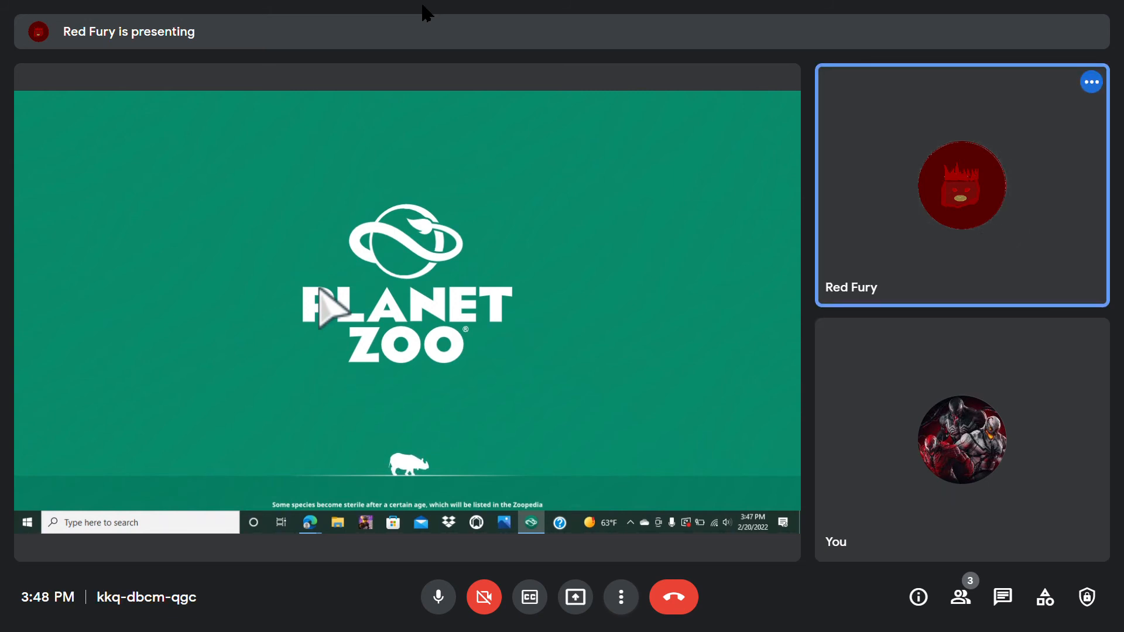
{"action": "left_click", "coordinate": [961, 439]}
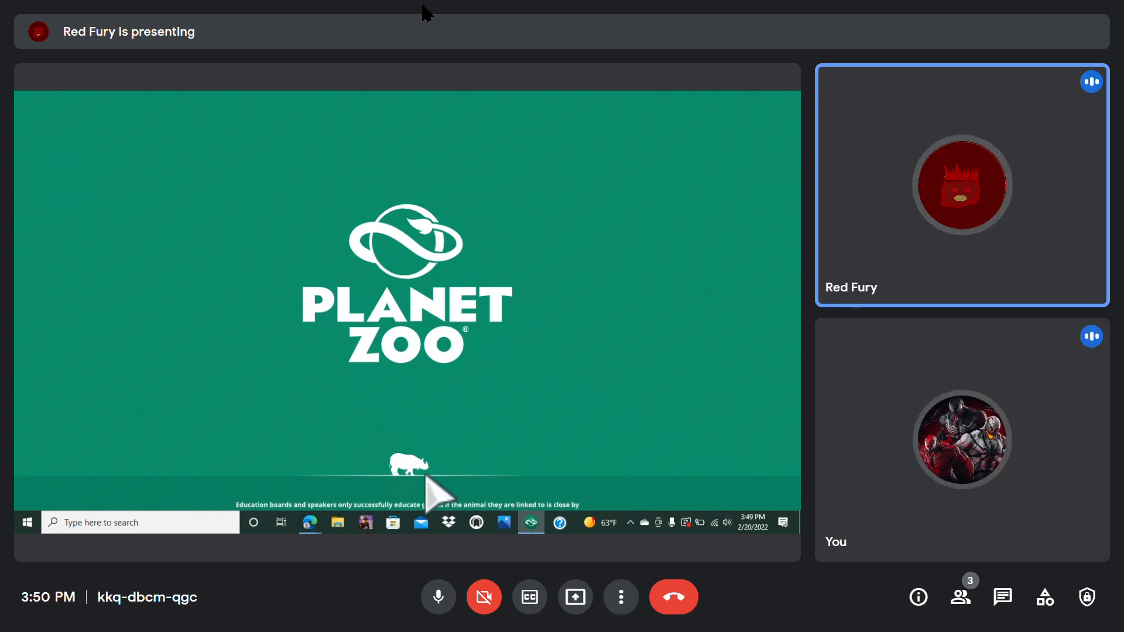
{"action": "left_click", "coordinate": [961, 438]}
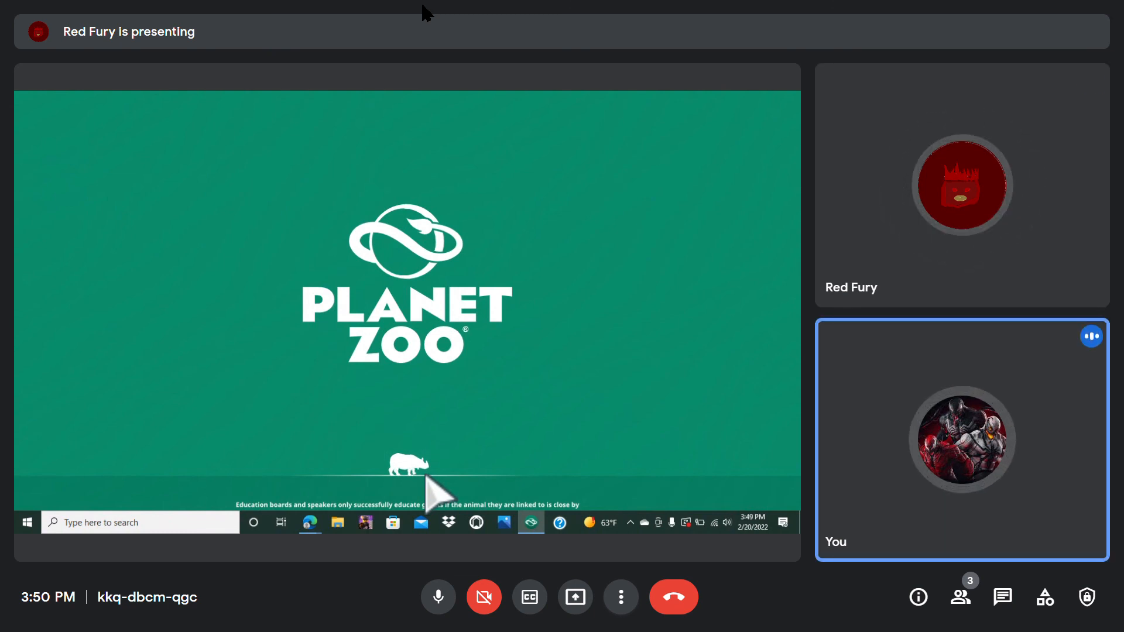